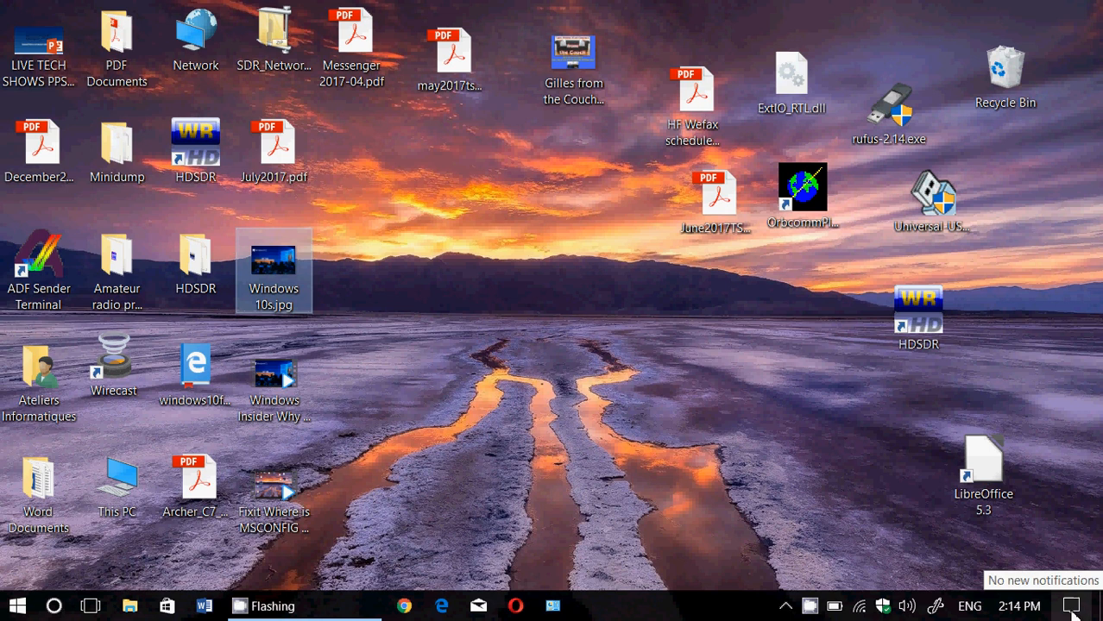
Step: Reach the Privacy > Account info page via Action Center's All settings
left_click(1069, 604)
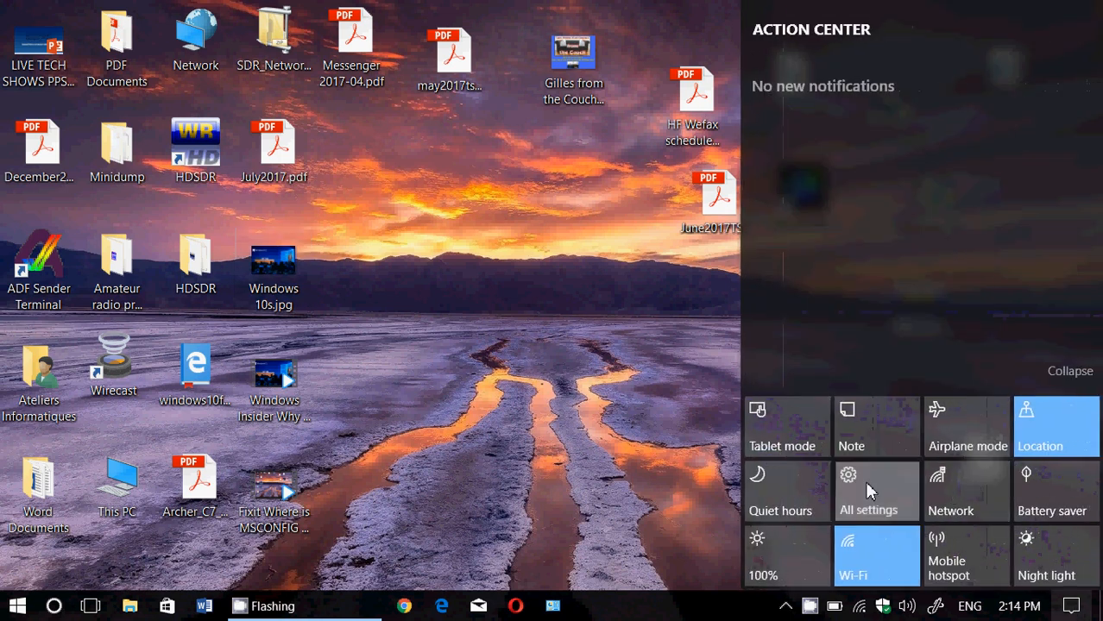
left_click(876, 491)
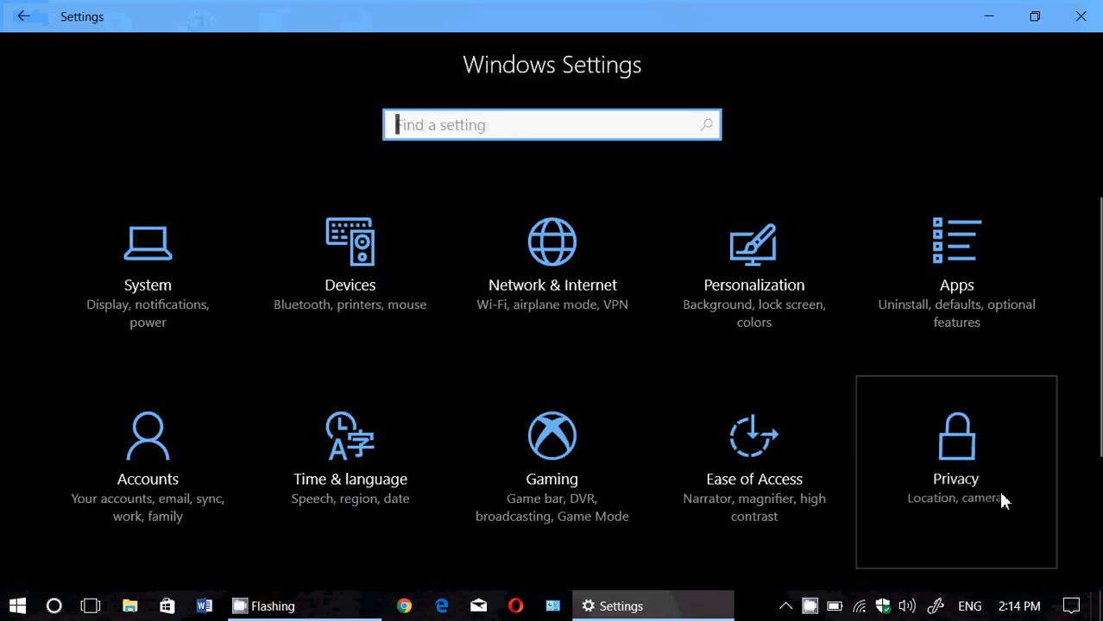
left_click(956, 449)
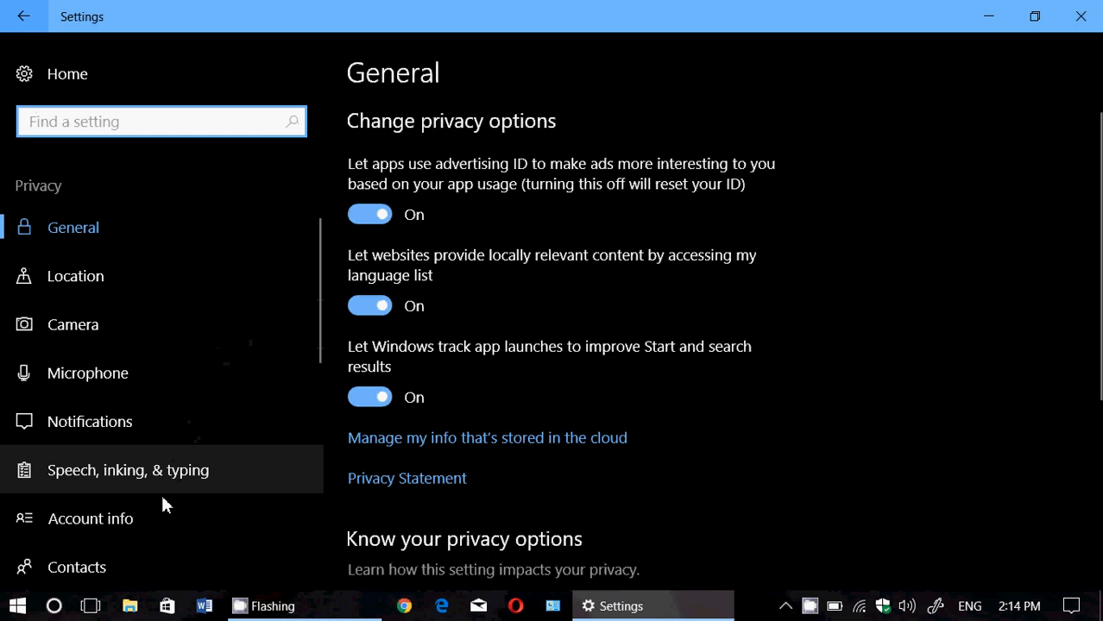
scroll("down", 3)
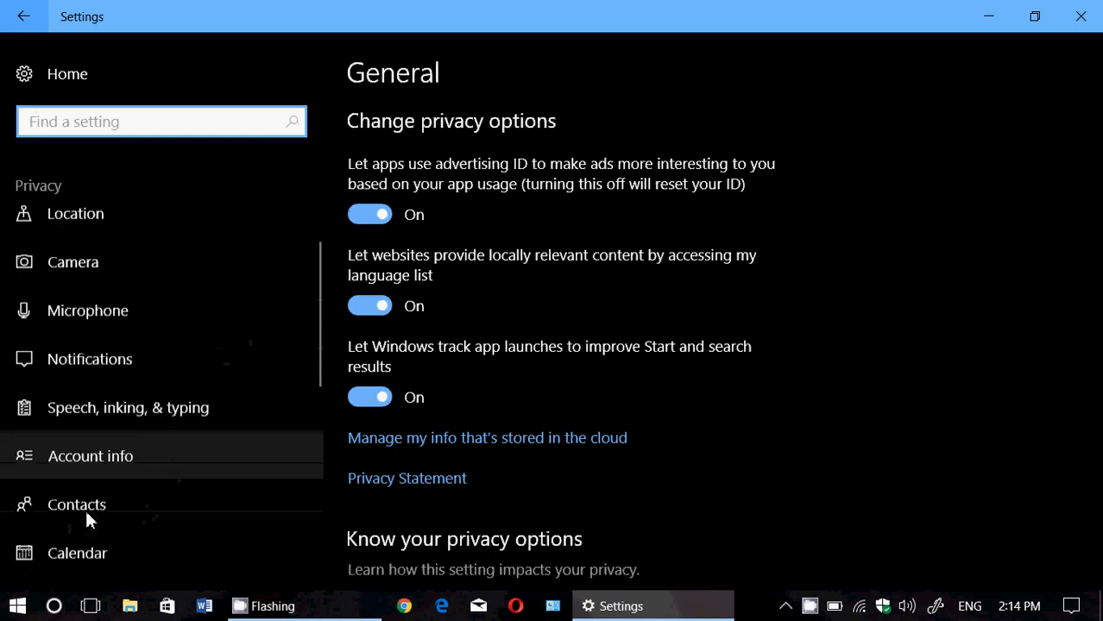
left_click(90, 456)
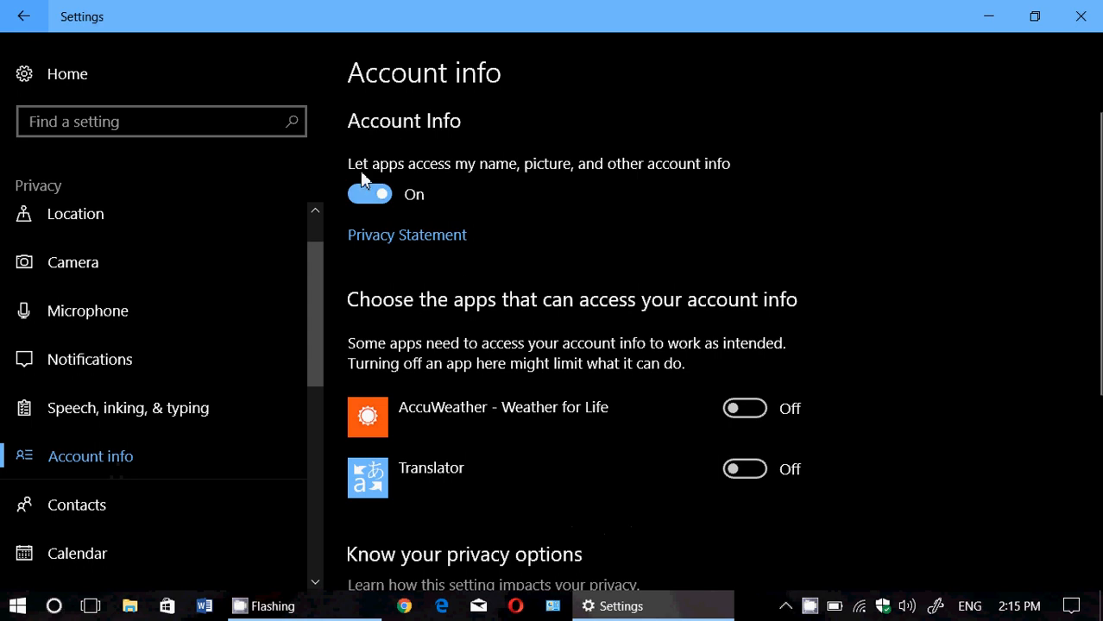
mouse_move(601, 223)
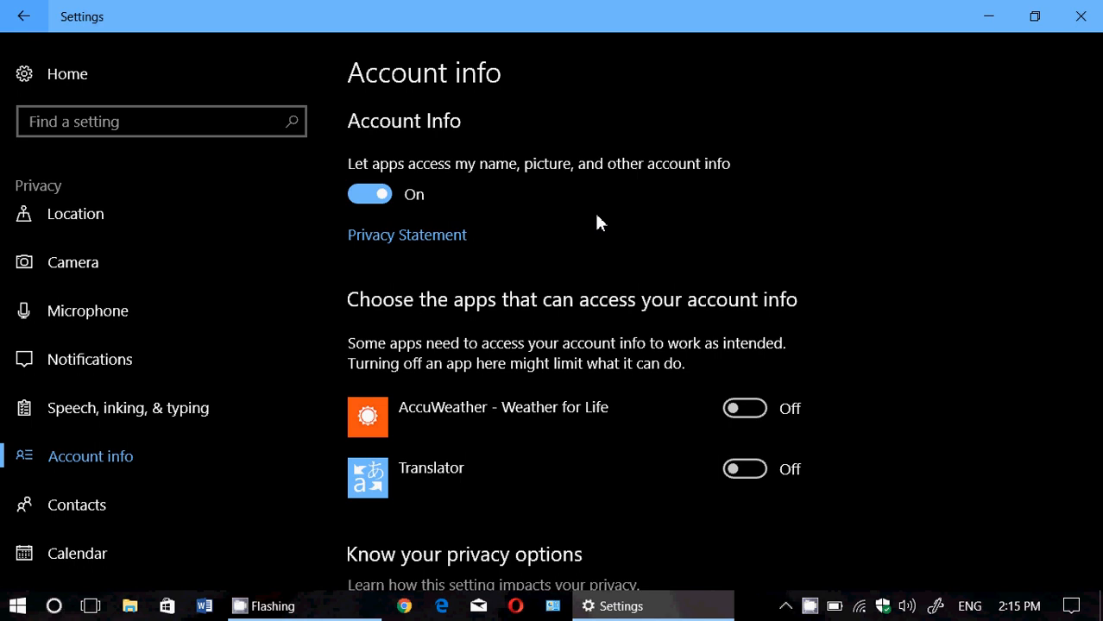
scroll("down", 3)
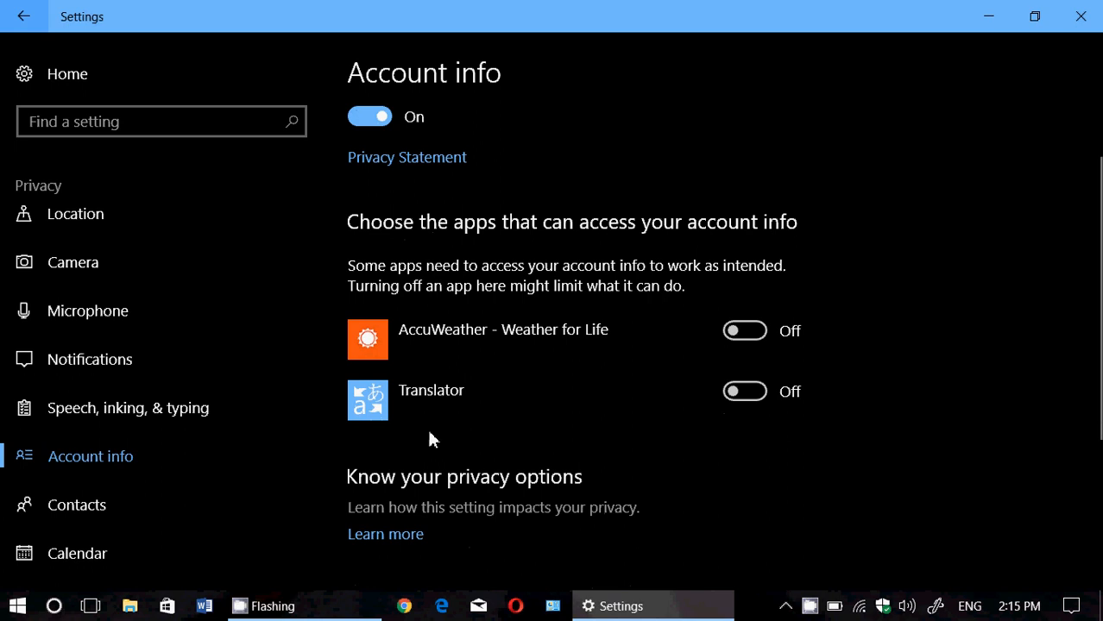
mouse_move(734, 528)
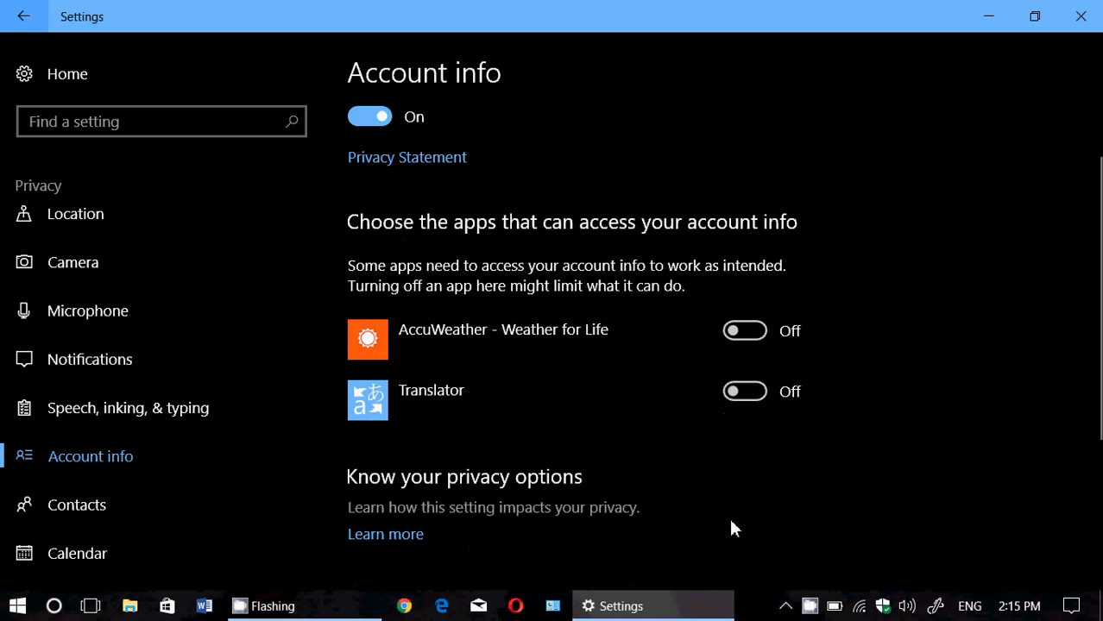
mouse_move(563, 273)
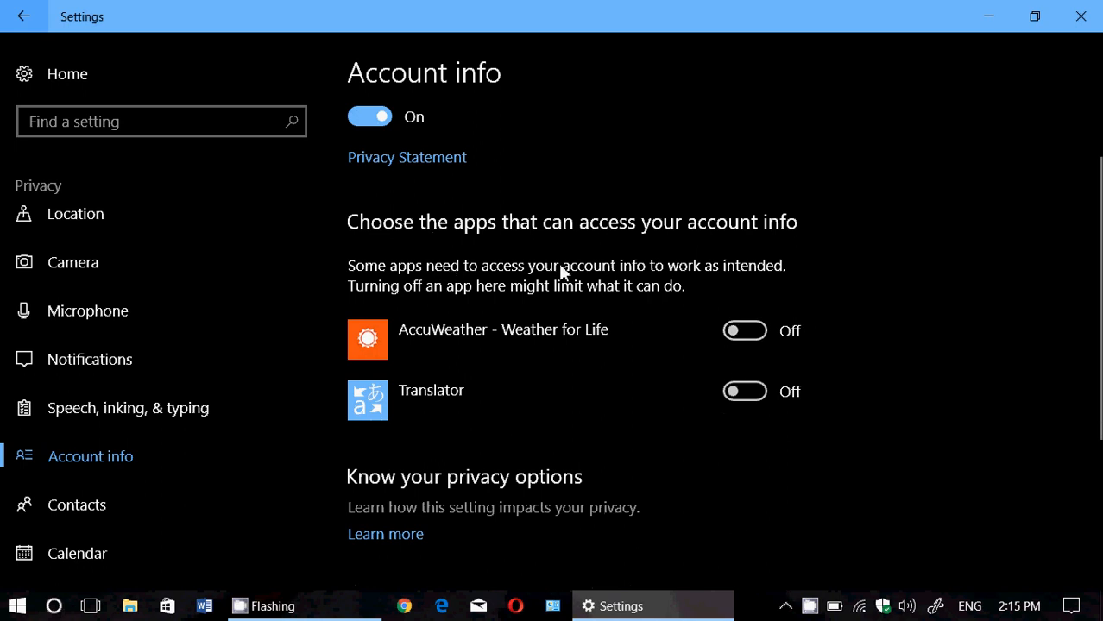
scroll("up", 3)
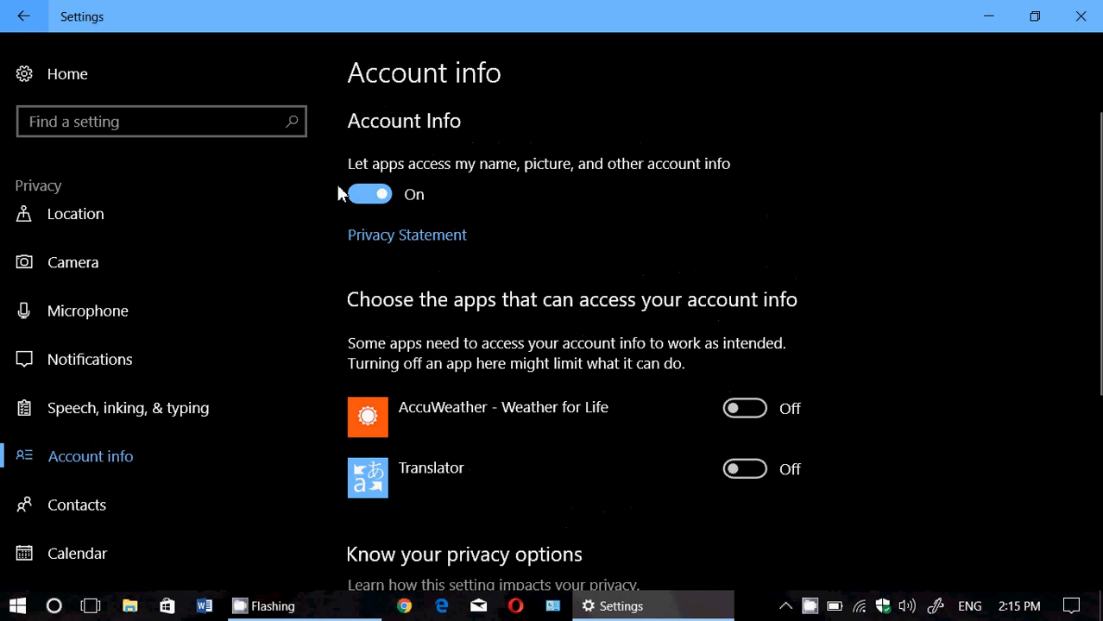
scroll("down", 3)
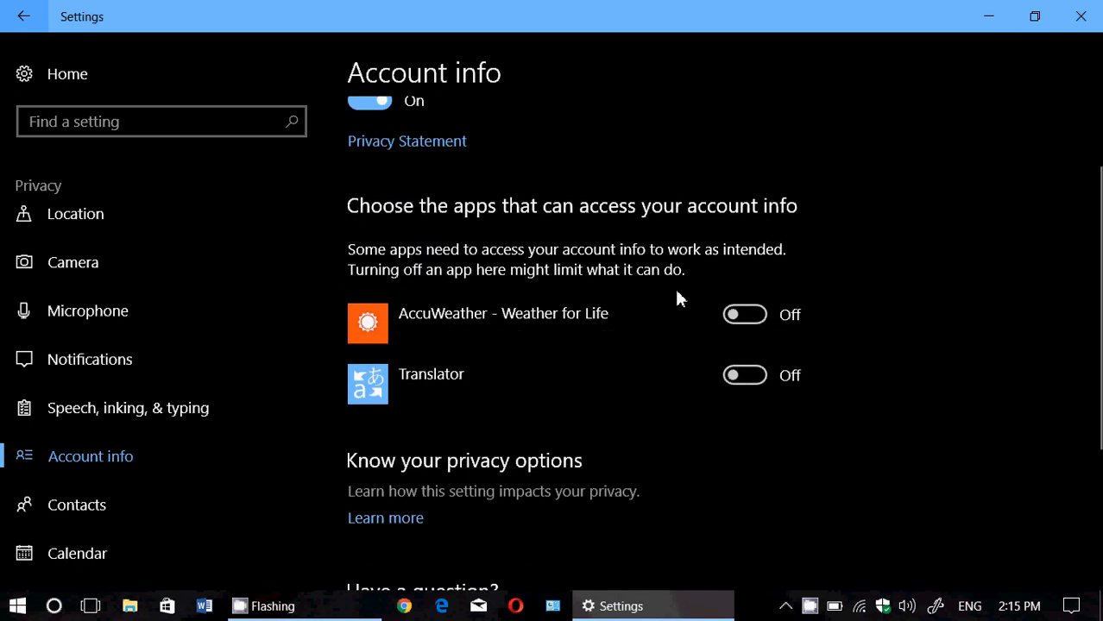
mouse_move(854, 492)
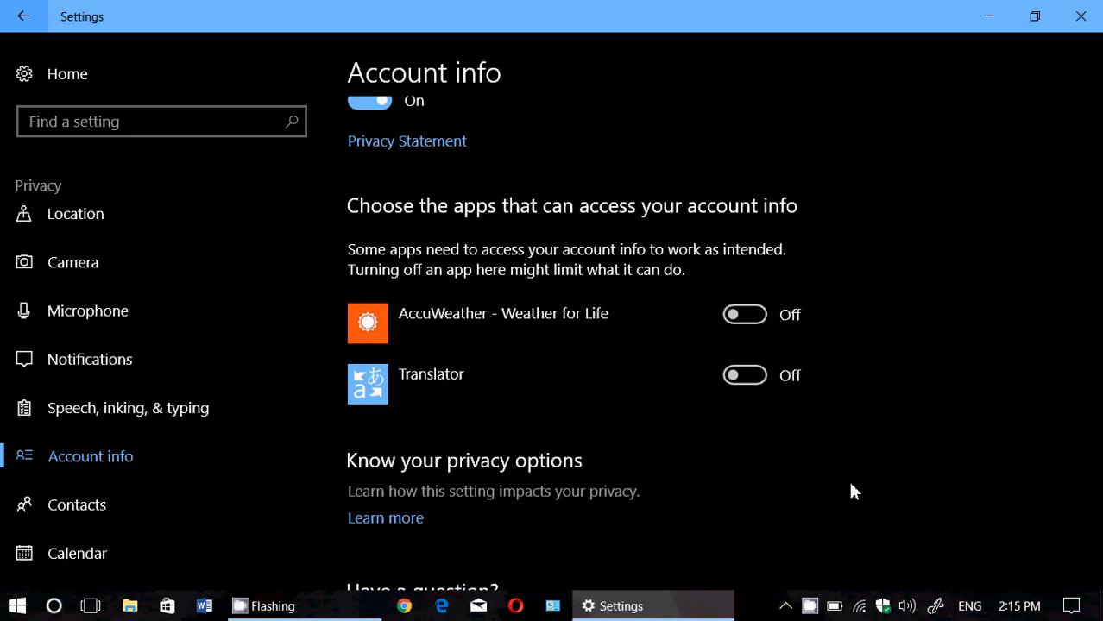
scroll("up", 3)
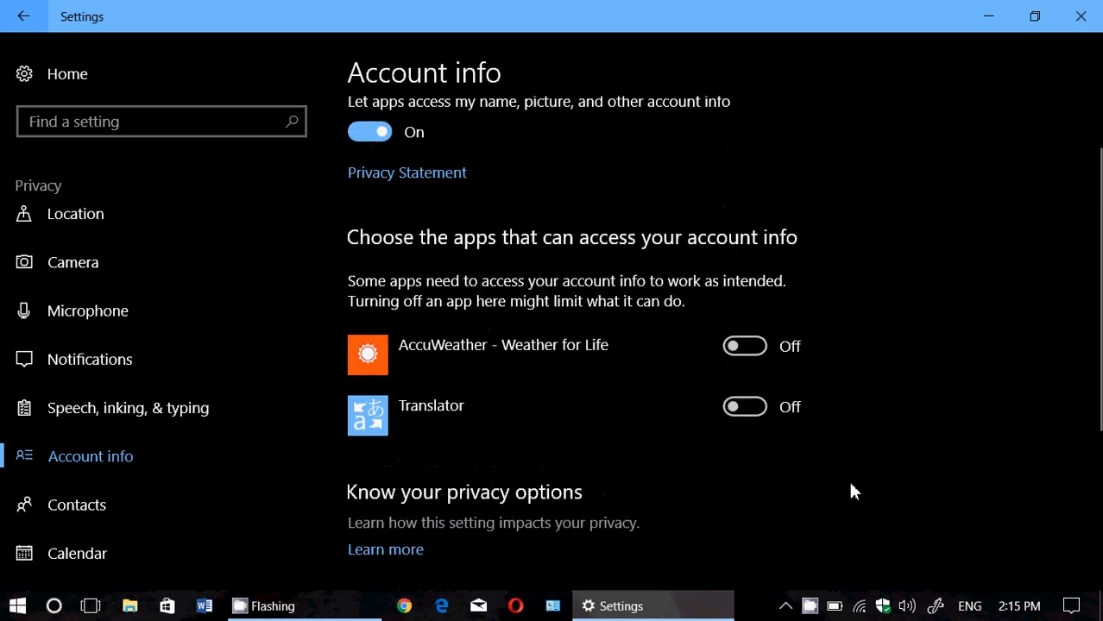
scroll("up", 3)
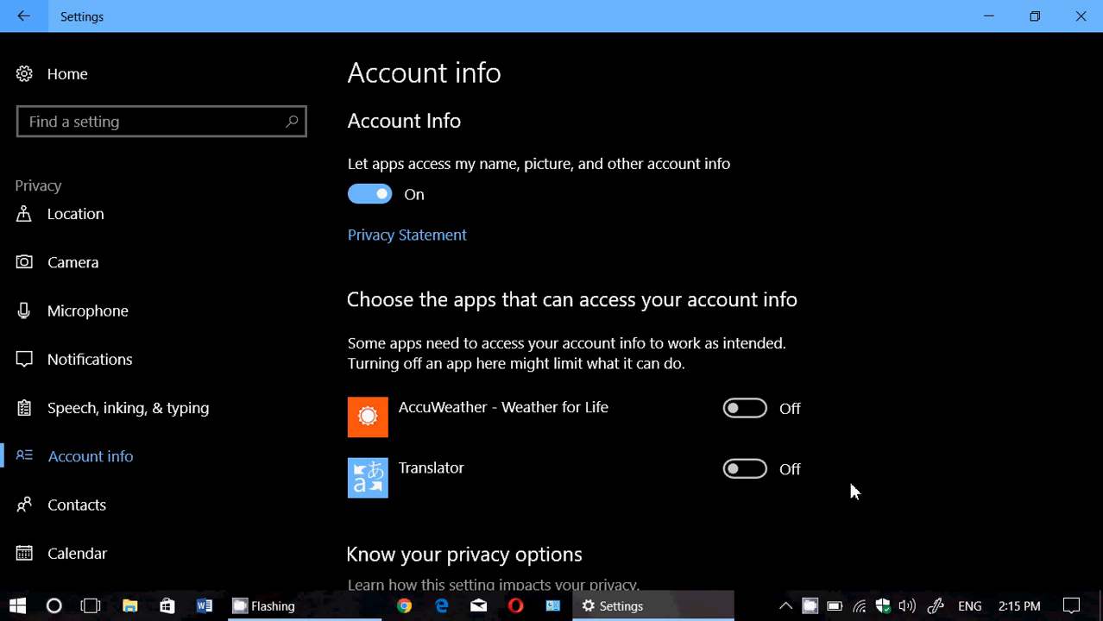
mouse_move(811, 416)
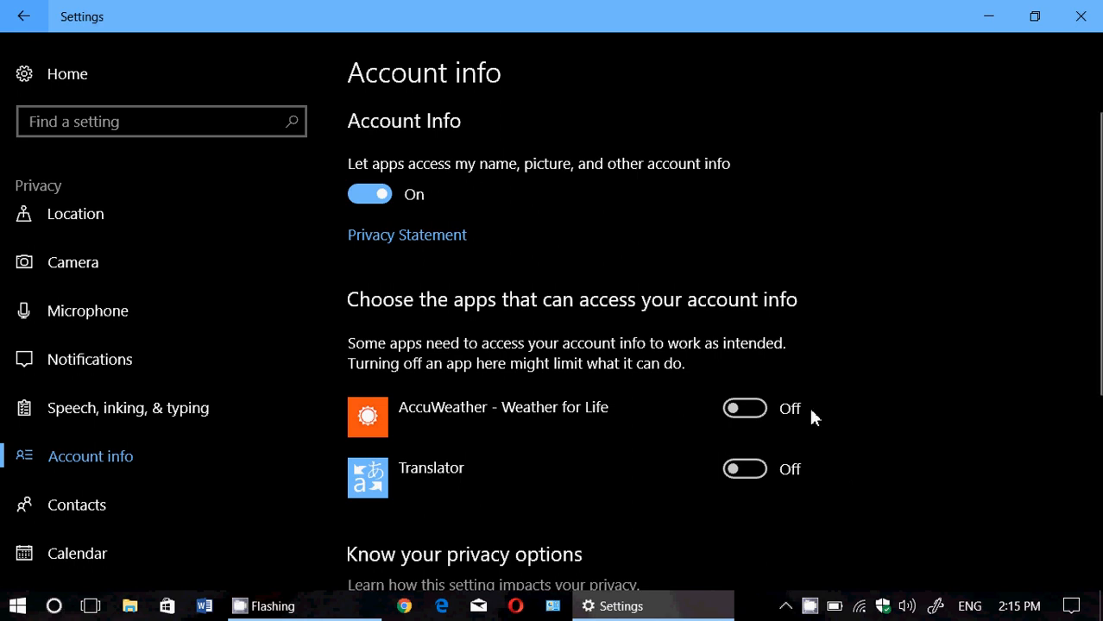
mouse_move(521, 214)
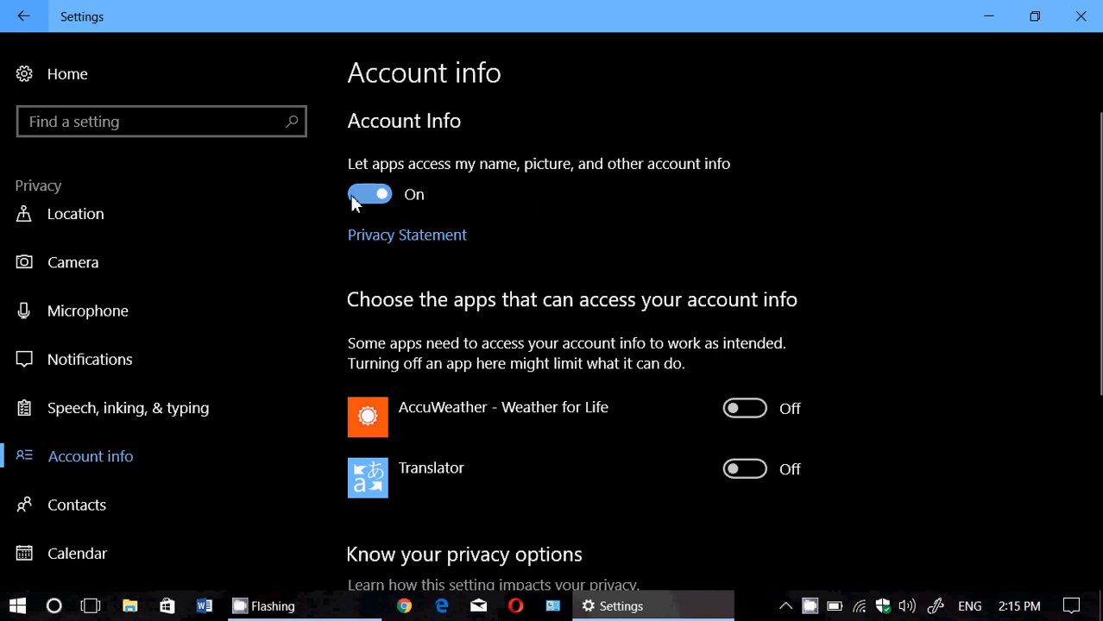
mouse_move(578, 232)
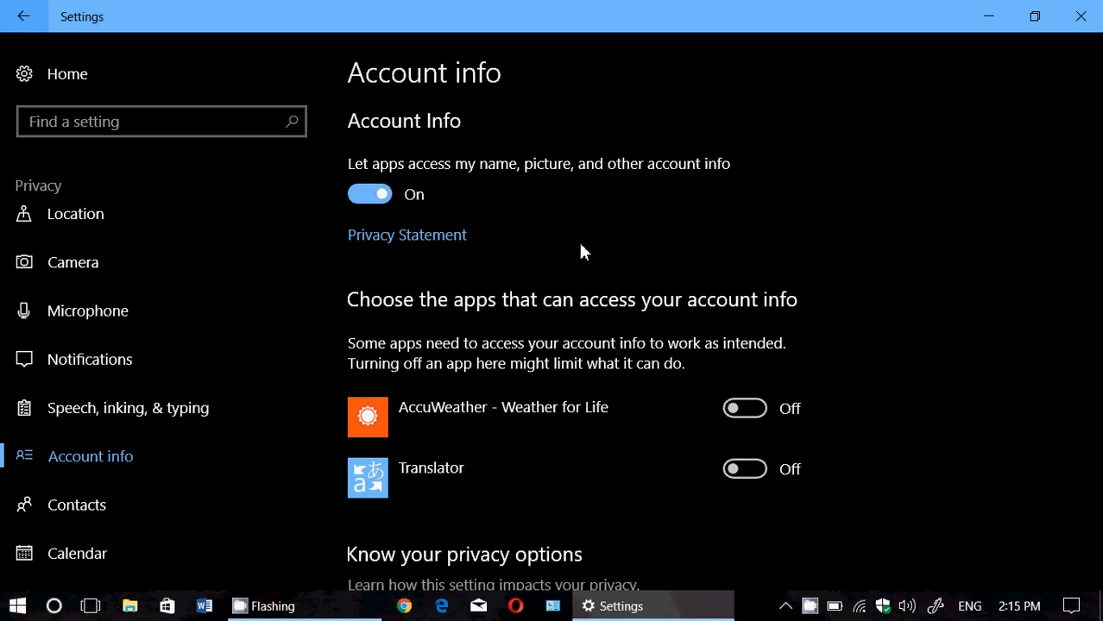
left_click(369, 194)
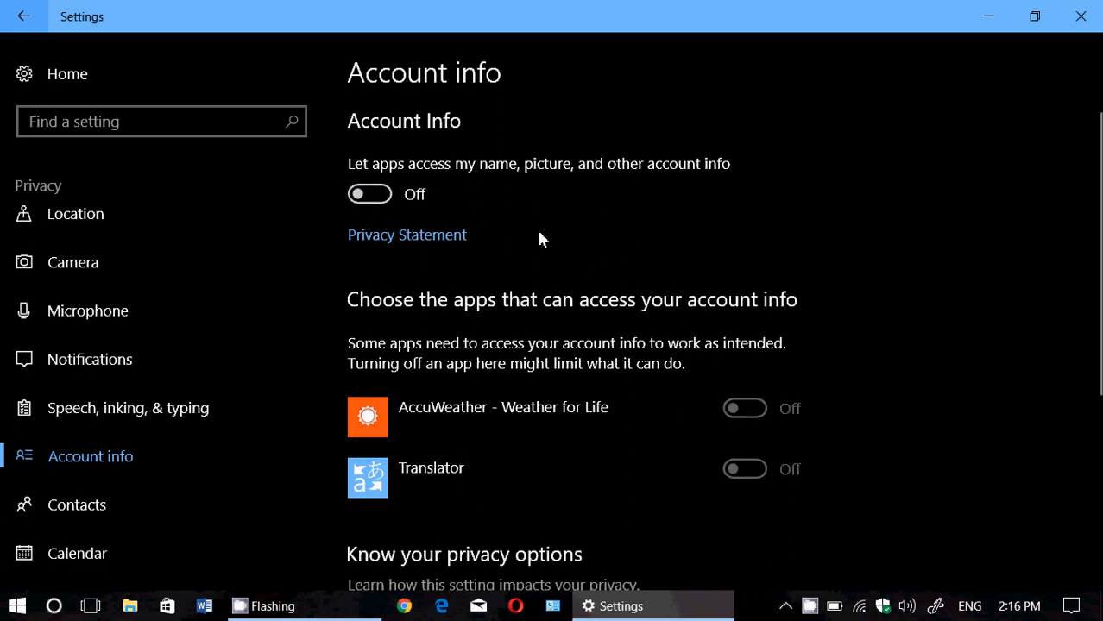
mouse_move(713, 251)
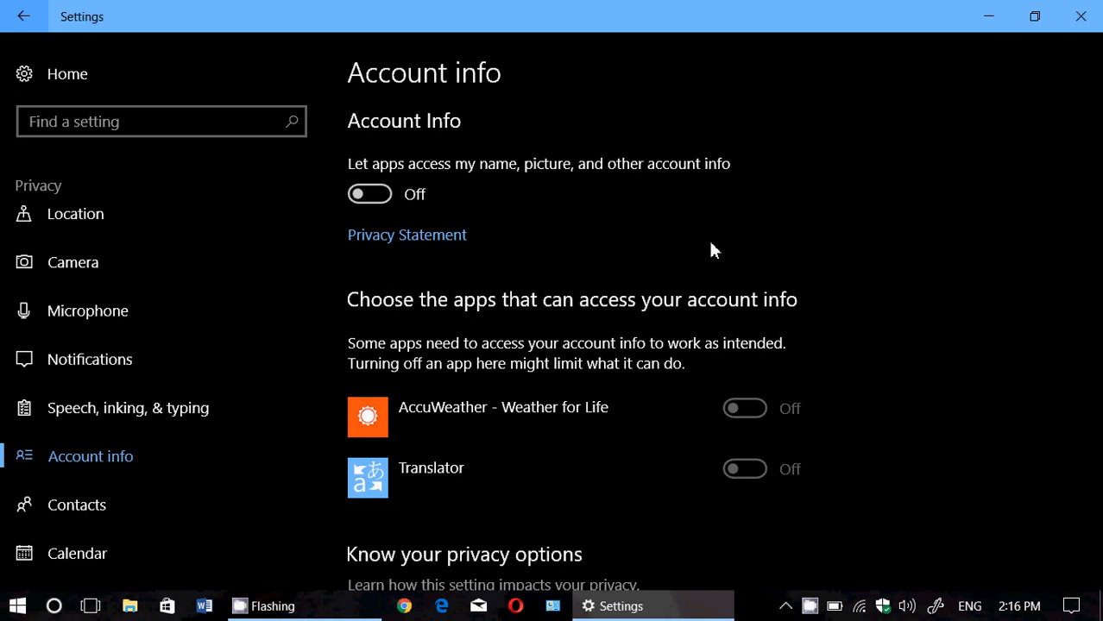
mouse_move(680, 341)
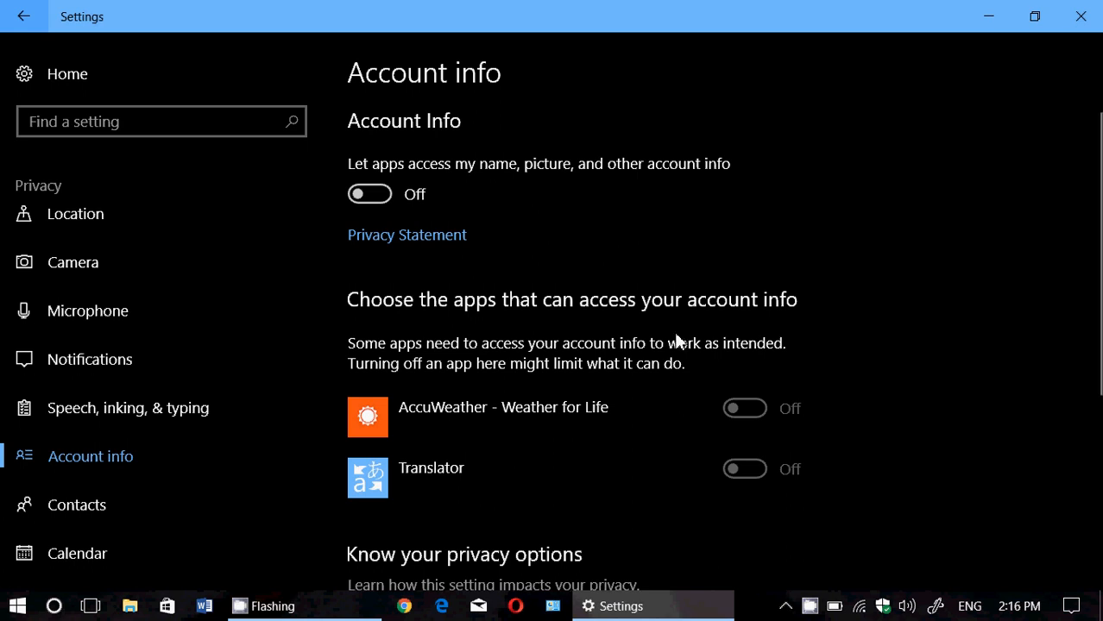
scroll("down", 3)
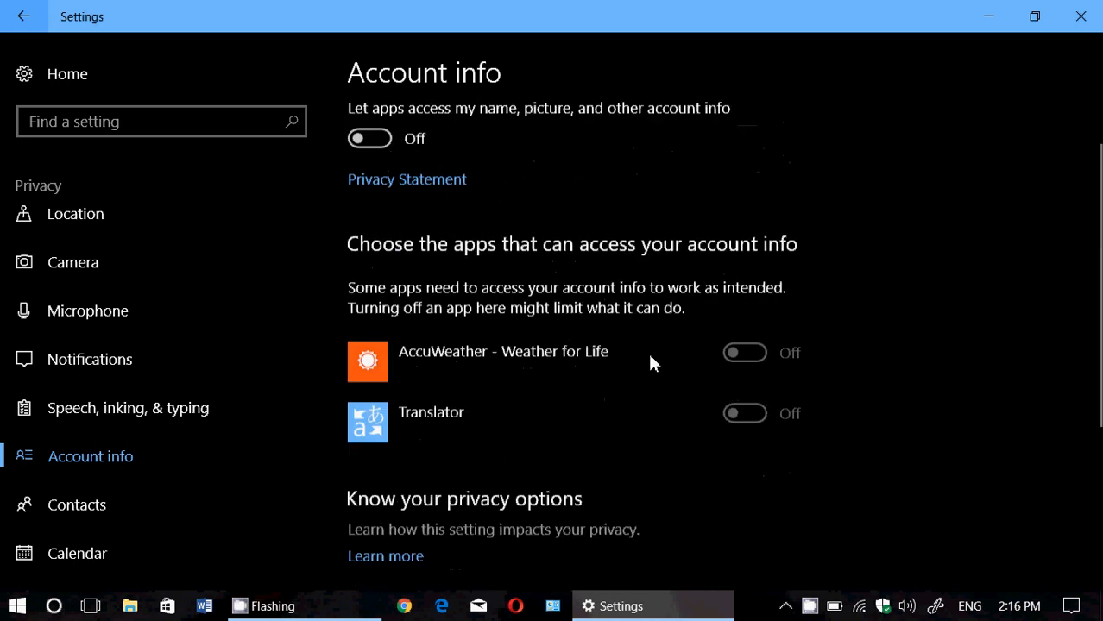
scroll("up", 3)
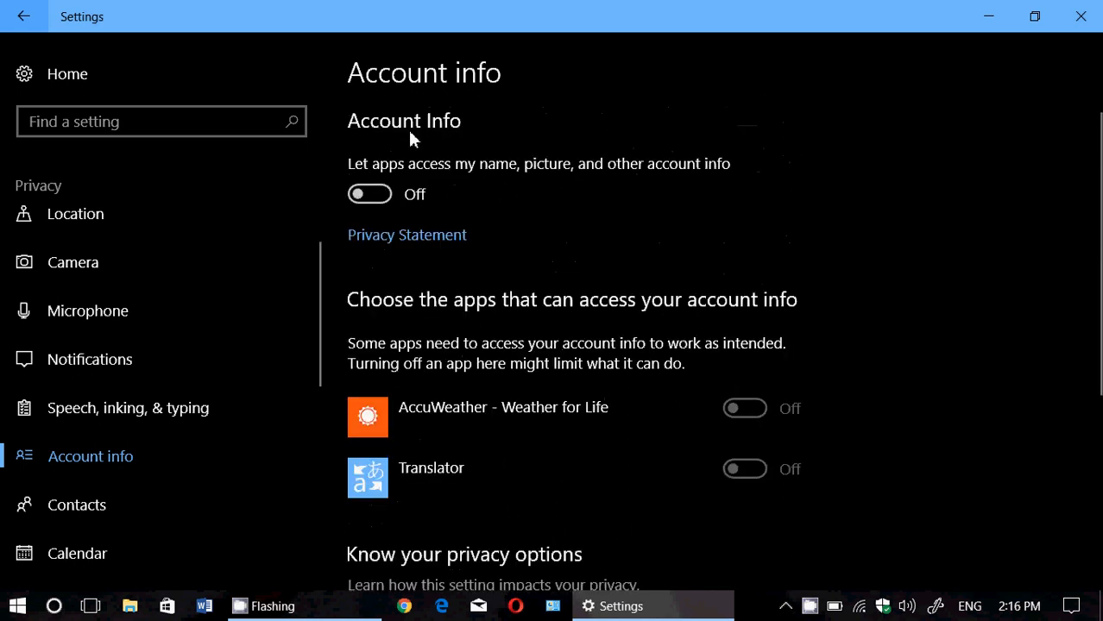
mouse_move(595, 423)
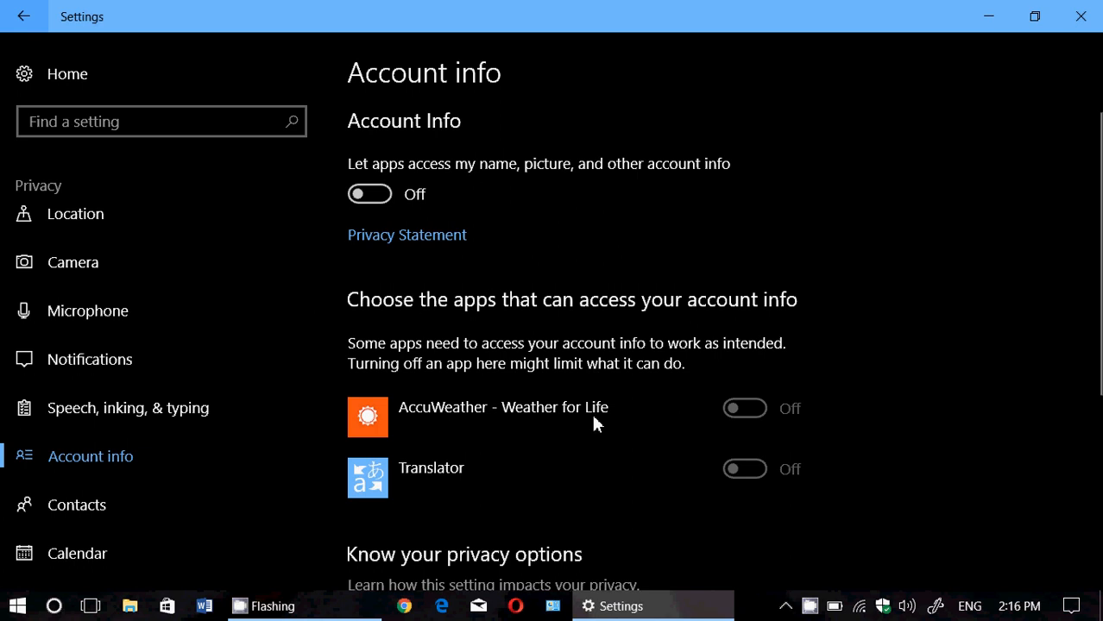
mouse_move(842, 369)
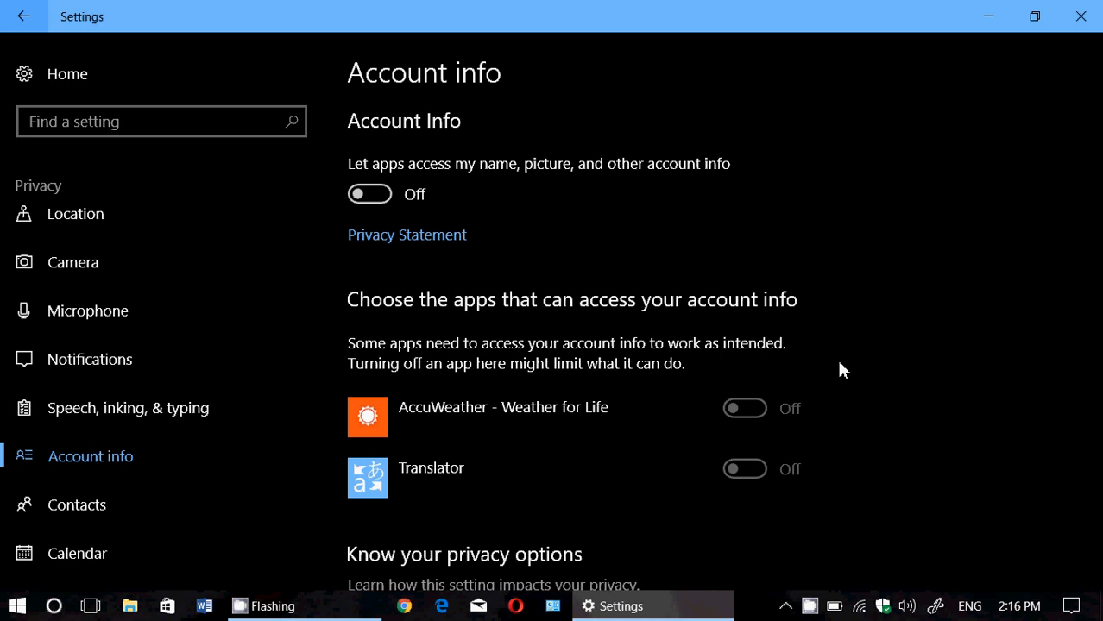
scroll("down", 3)
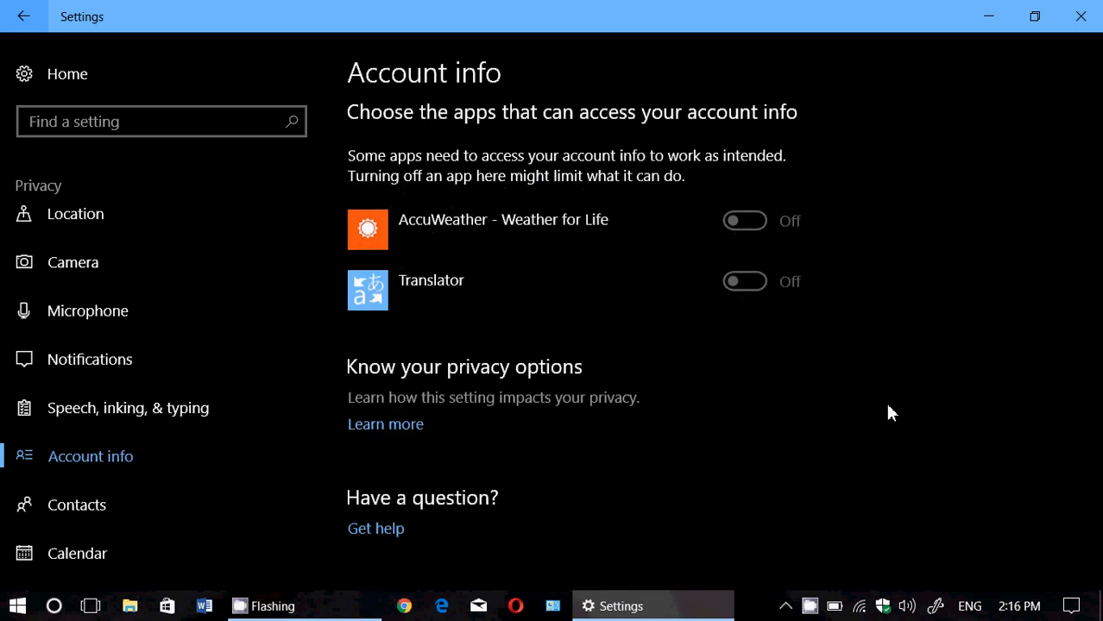
scroll("up", 3)
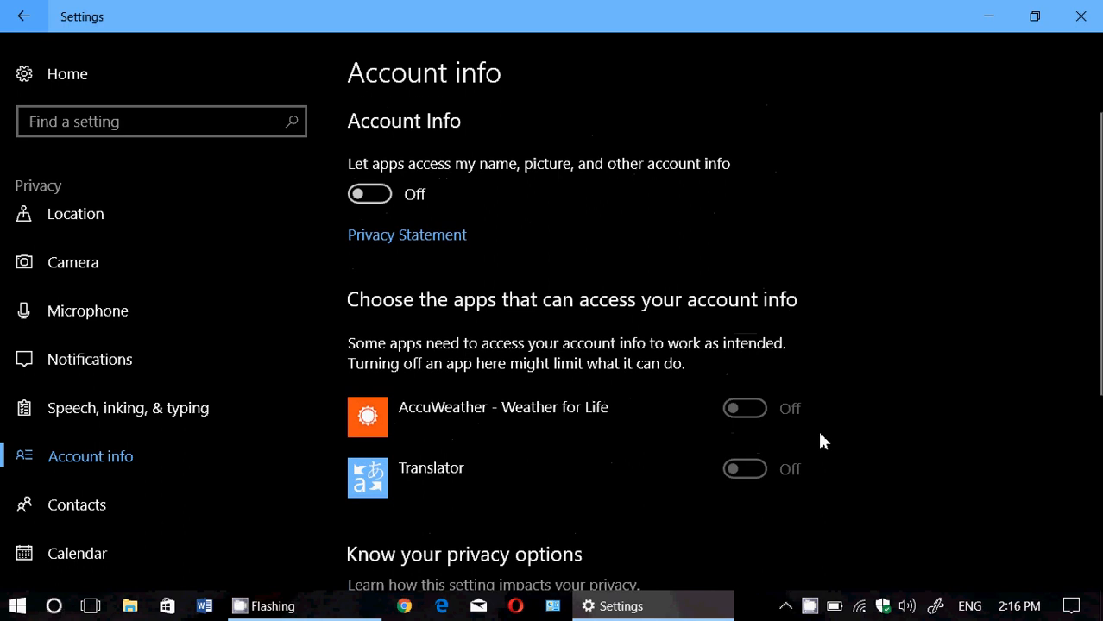
mouse_move(837, 283)
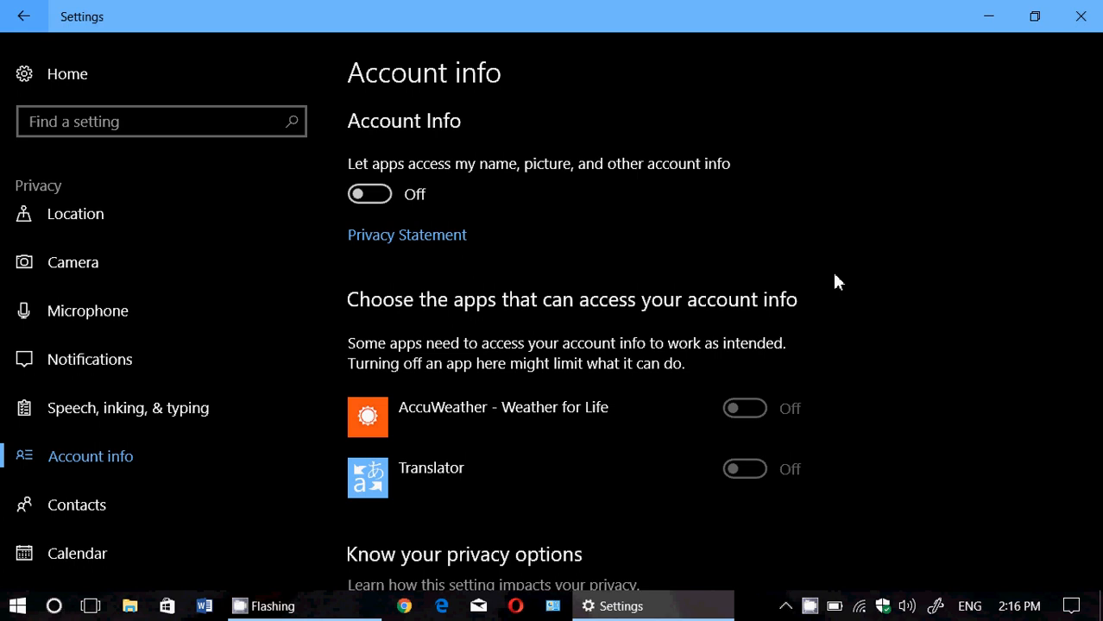
mouse_move(181, 112)
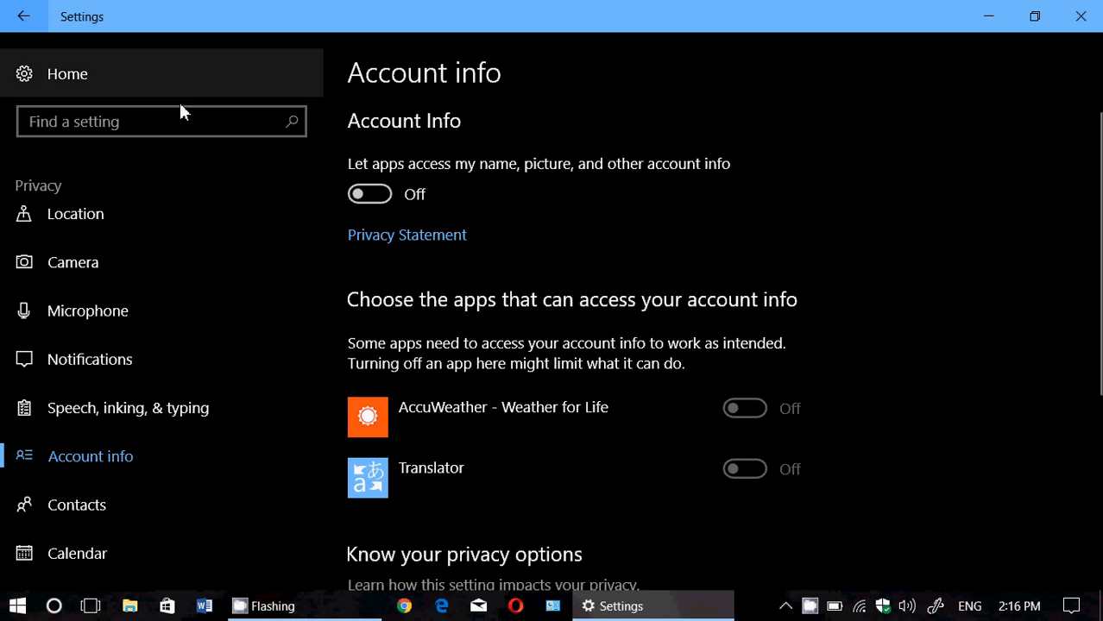
mouse_move(914, 441)
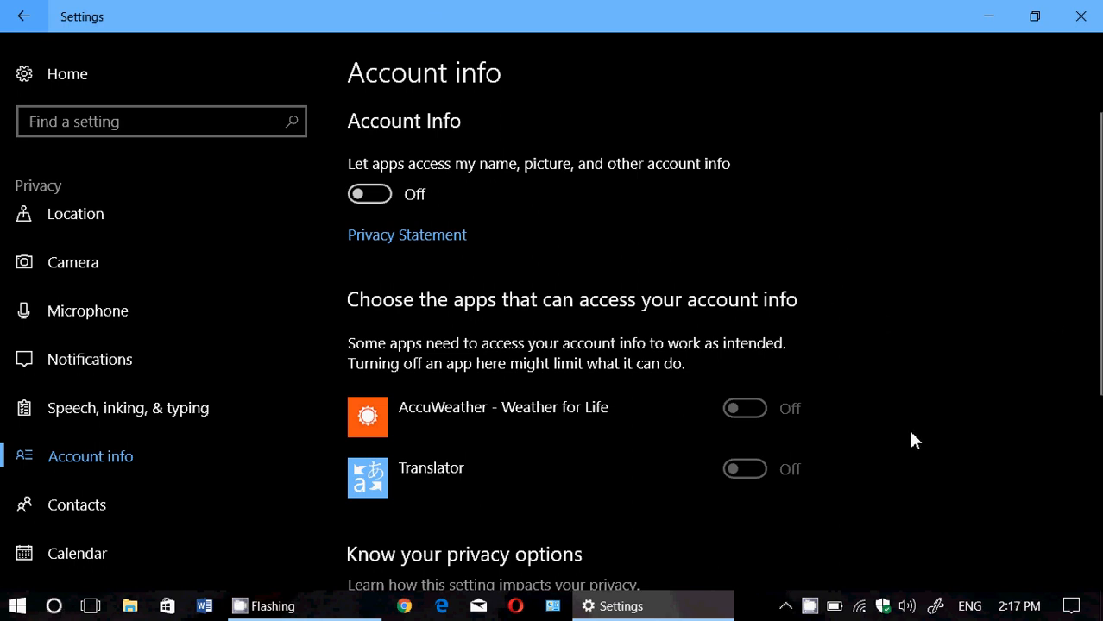
mouse_move(408, 231)
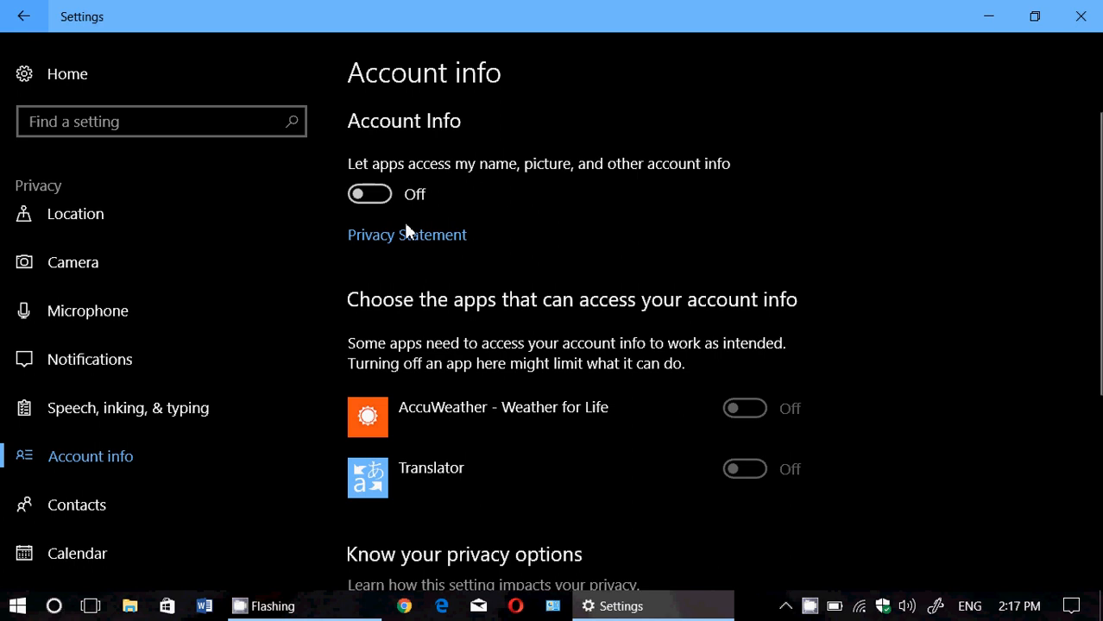
mouse_move(849, 360)
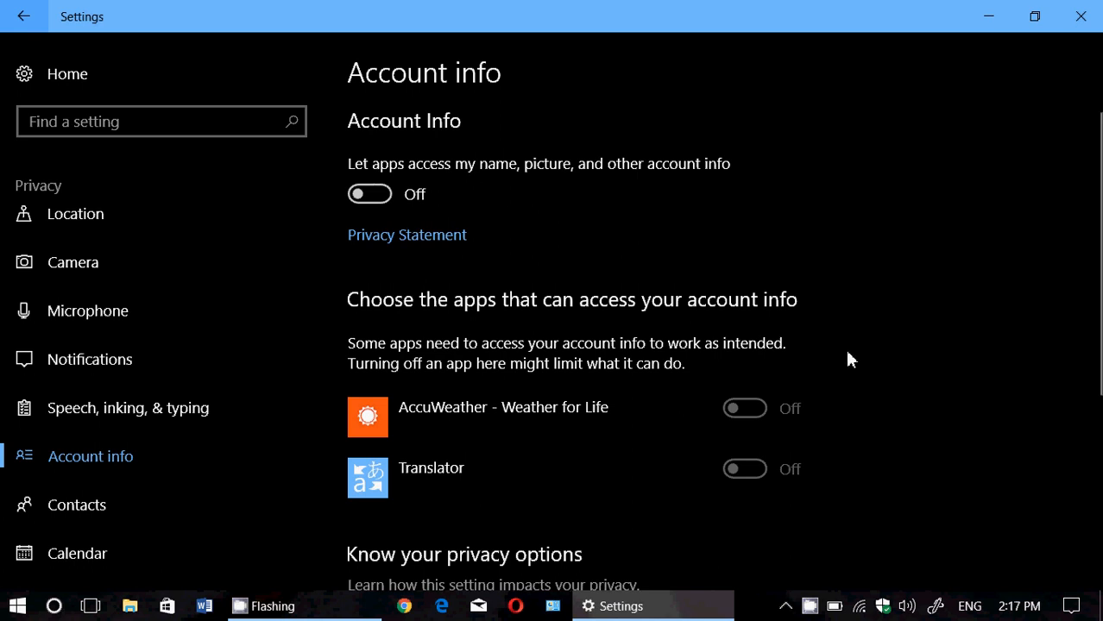
mouse_move(876, 397)
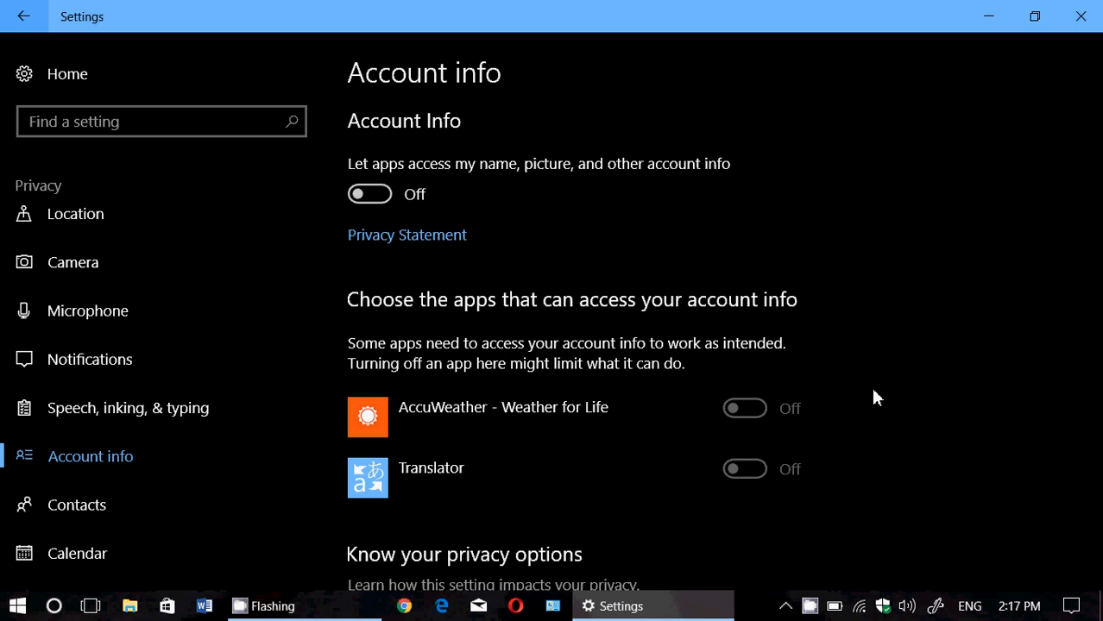
mouse_move(394, 279)
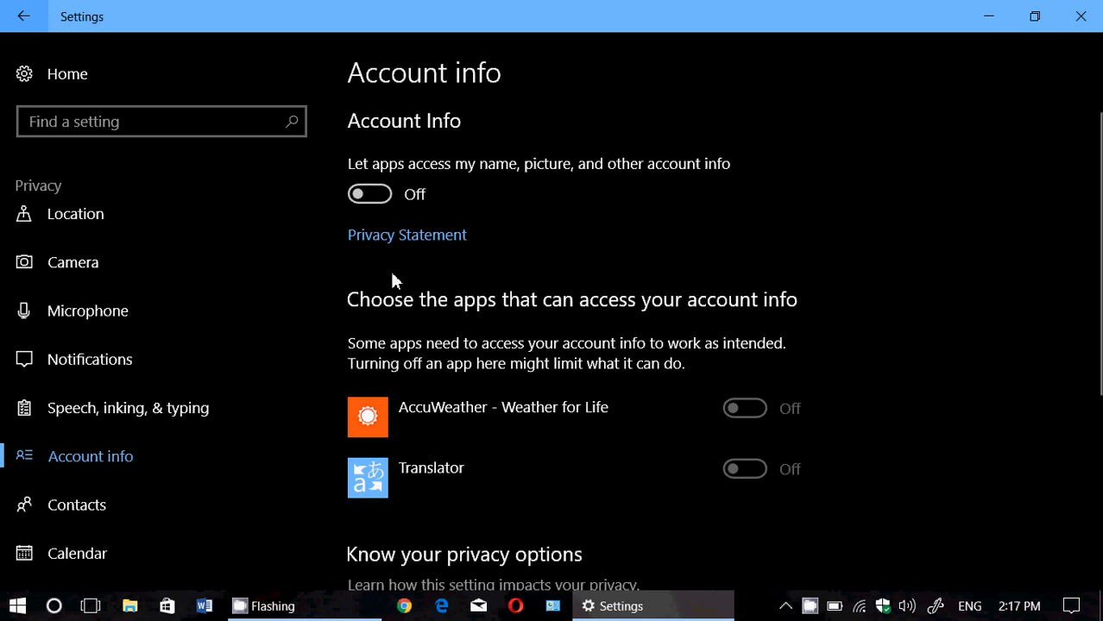
mouse_move(904, 345)
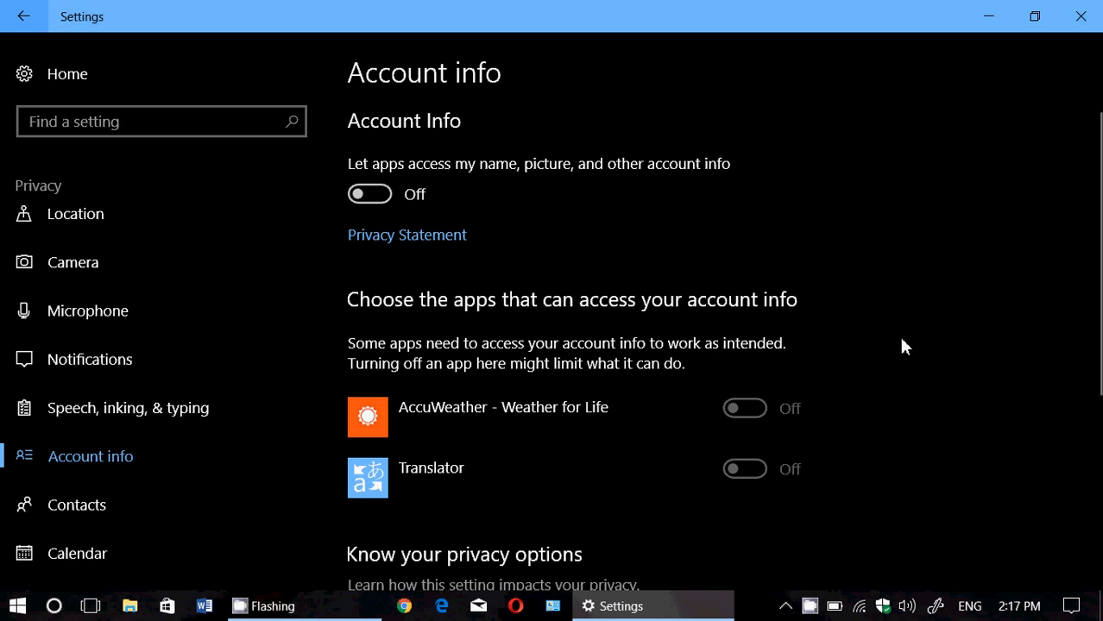
mouse_move(862, 404)
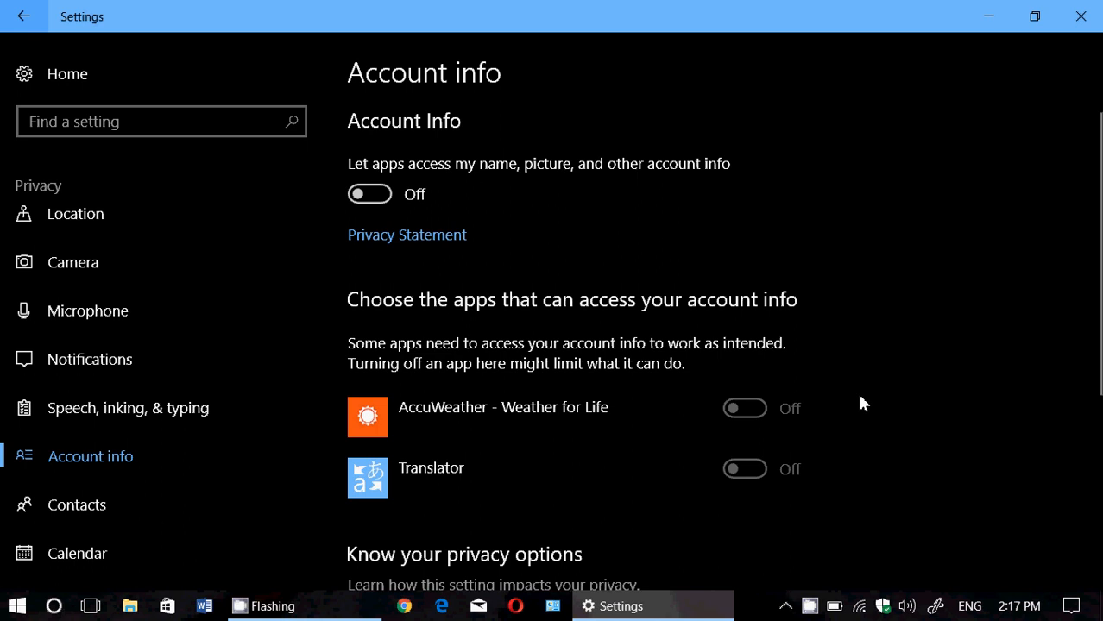
mouse_move(1080, 16)
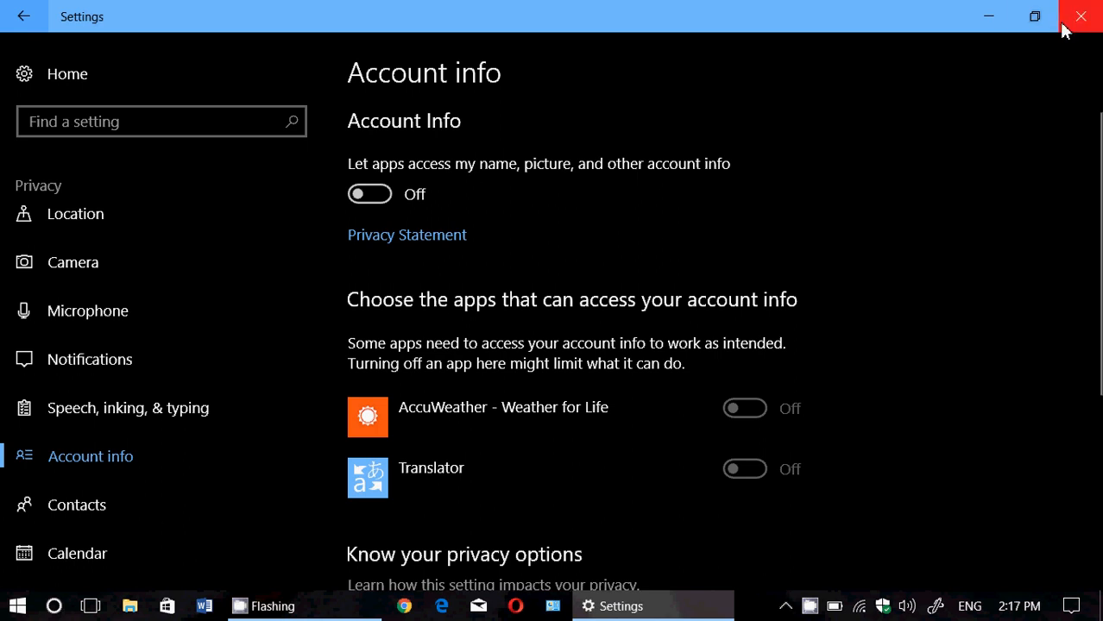
Step: Close Settings and bring up the CamStudio recorder from the system tray
left_click(1081, 16)
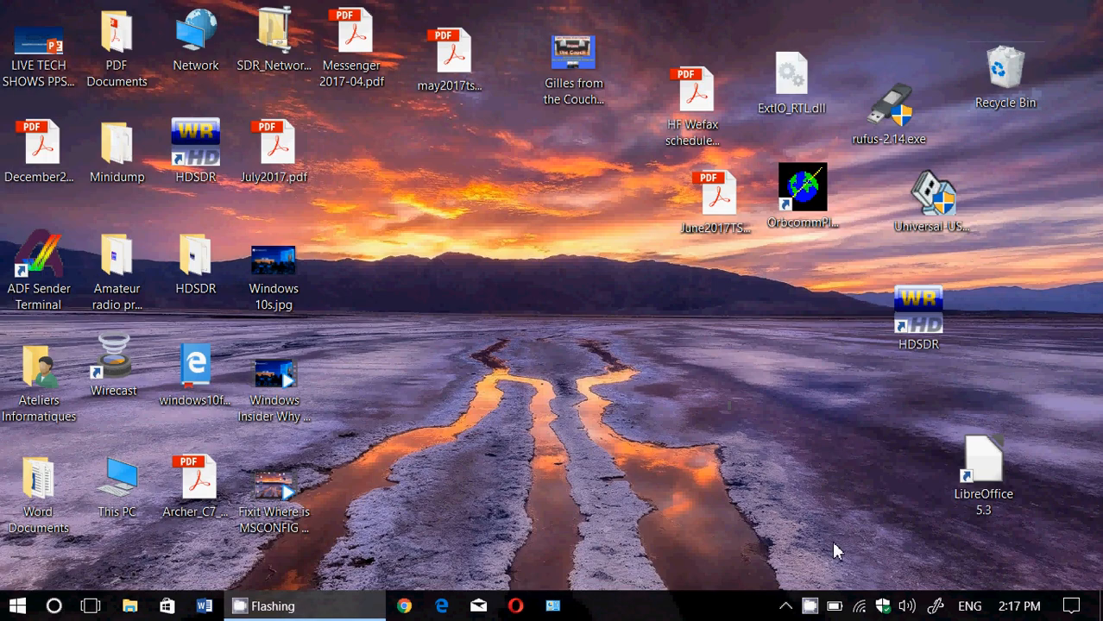
mouse_move(808, 605)
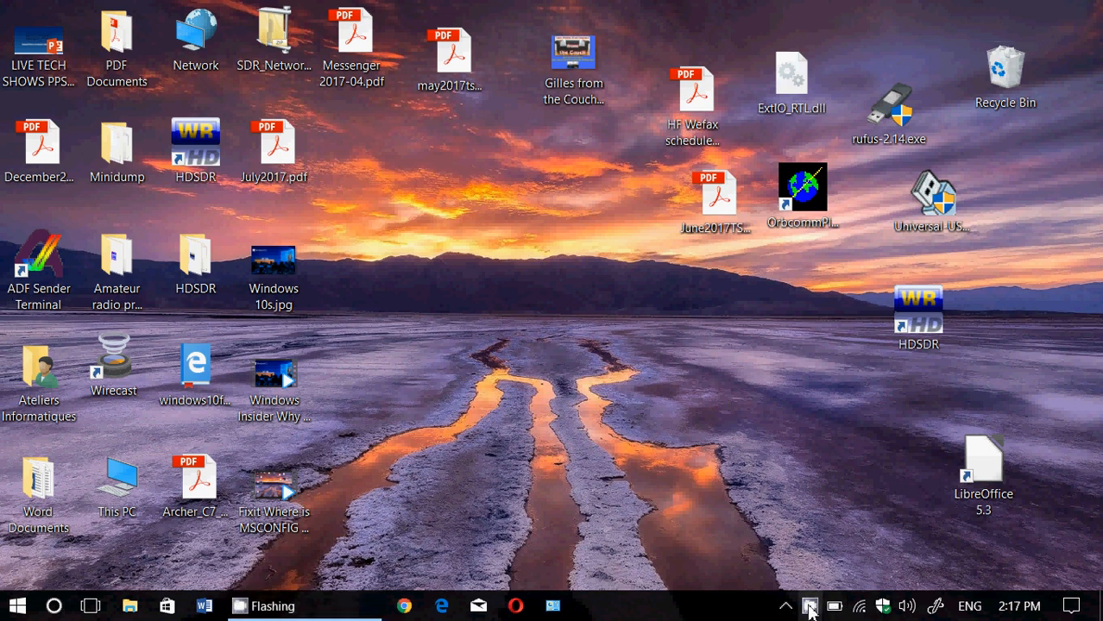
left_click(809, 605)
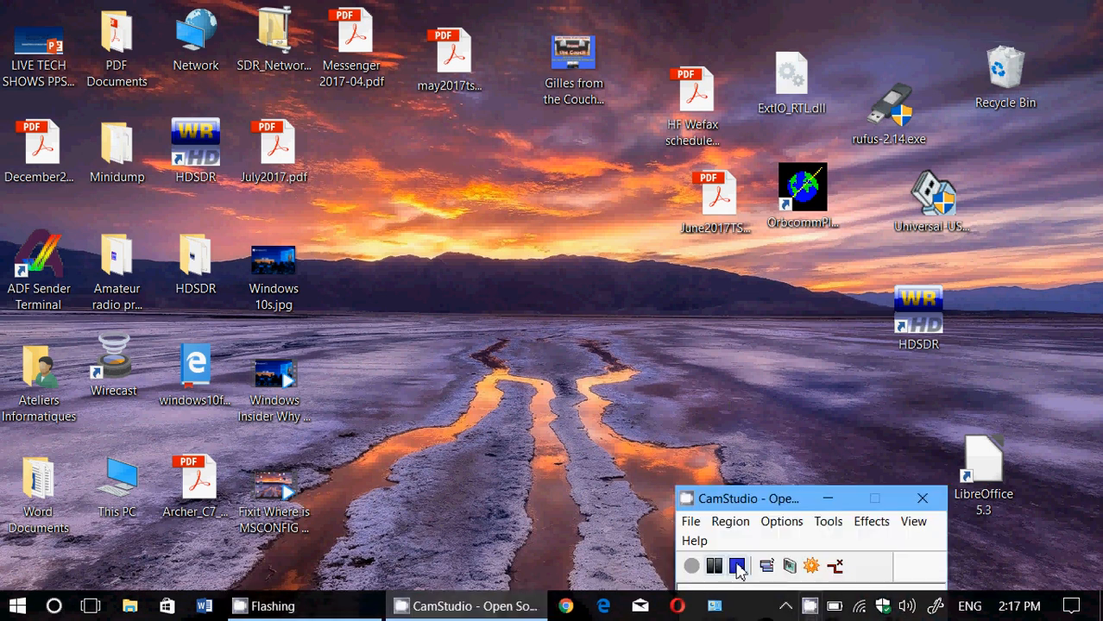